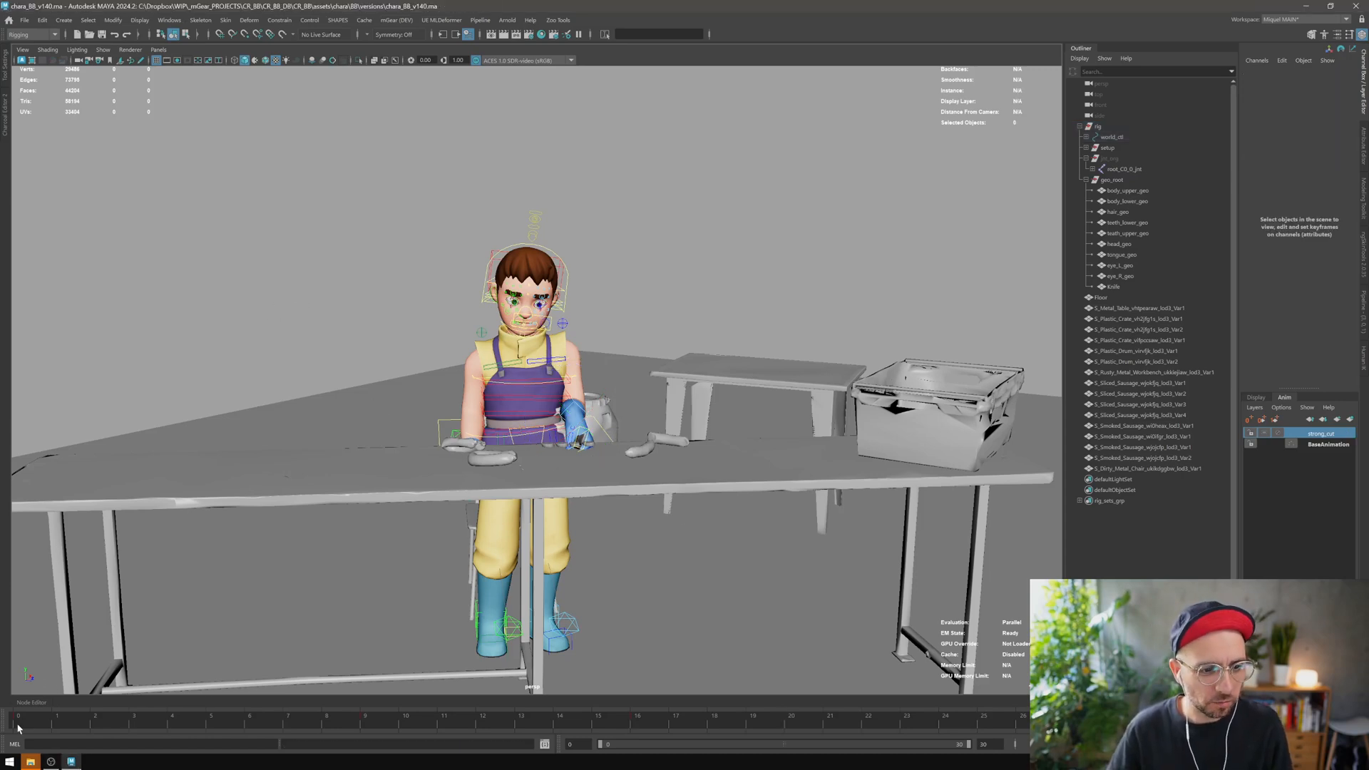
Step: Open mGear Shifter's FBX Export (Beta) tool and show its Animation export settings
{"action": "left_click", "coordinate": [754, 716]}
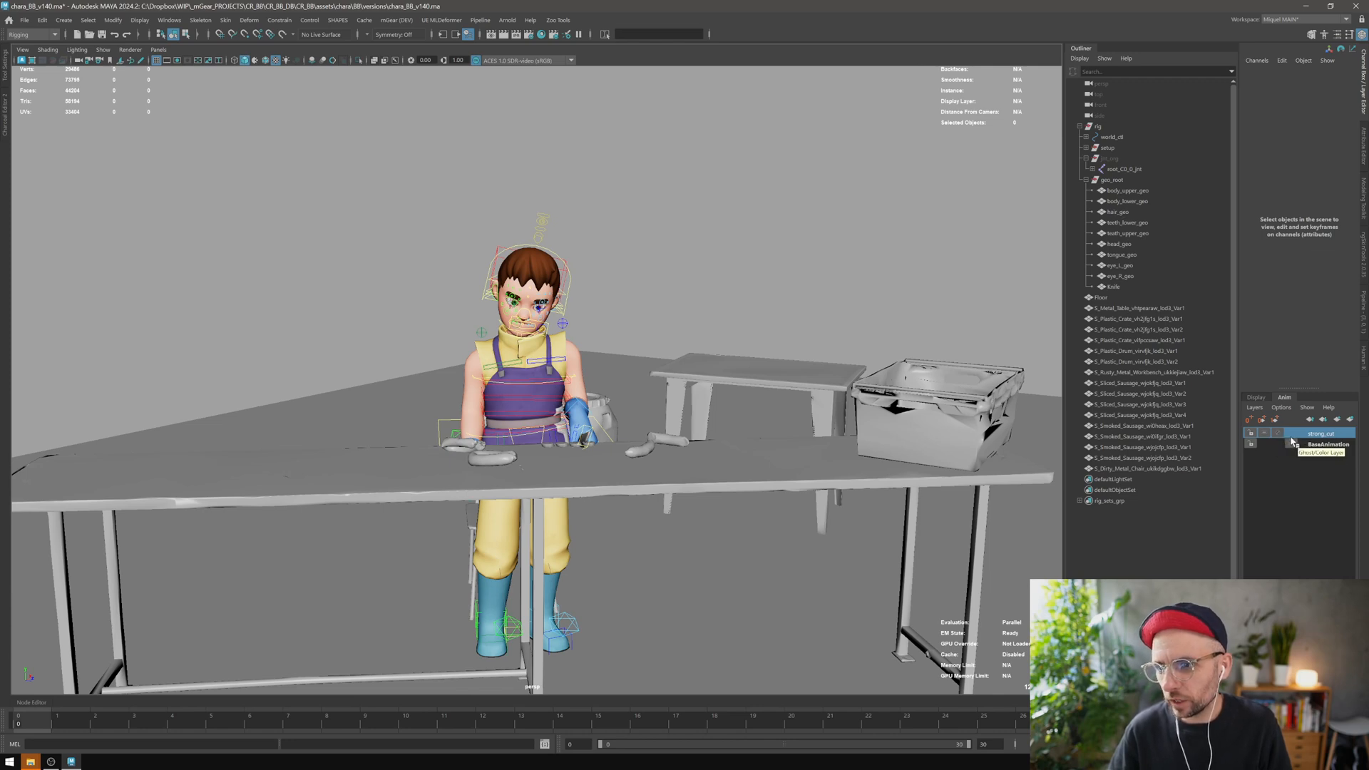
{"action": "left_click", "coordinate": [1250, 433]}
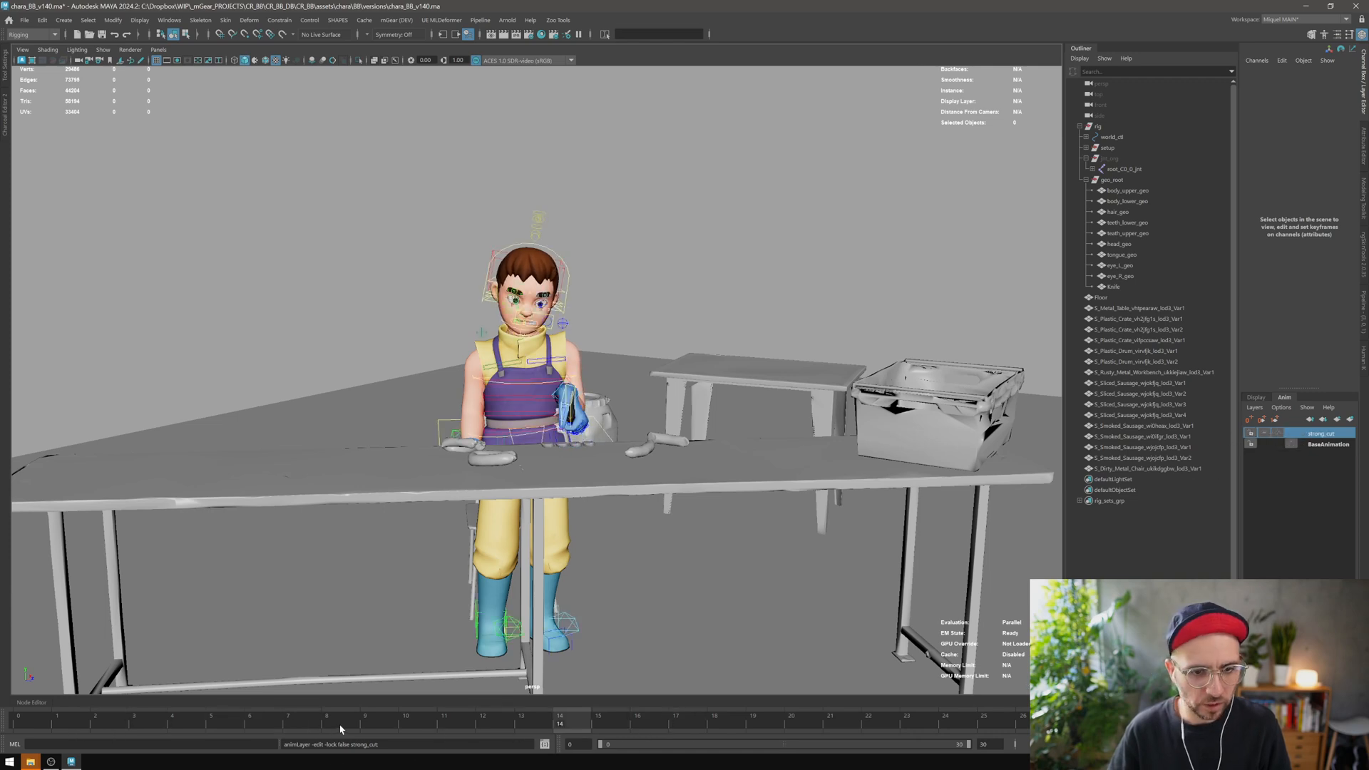
{"action": "left_click", "coordinate": [17, 723]}
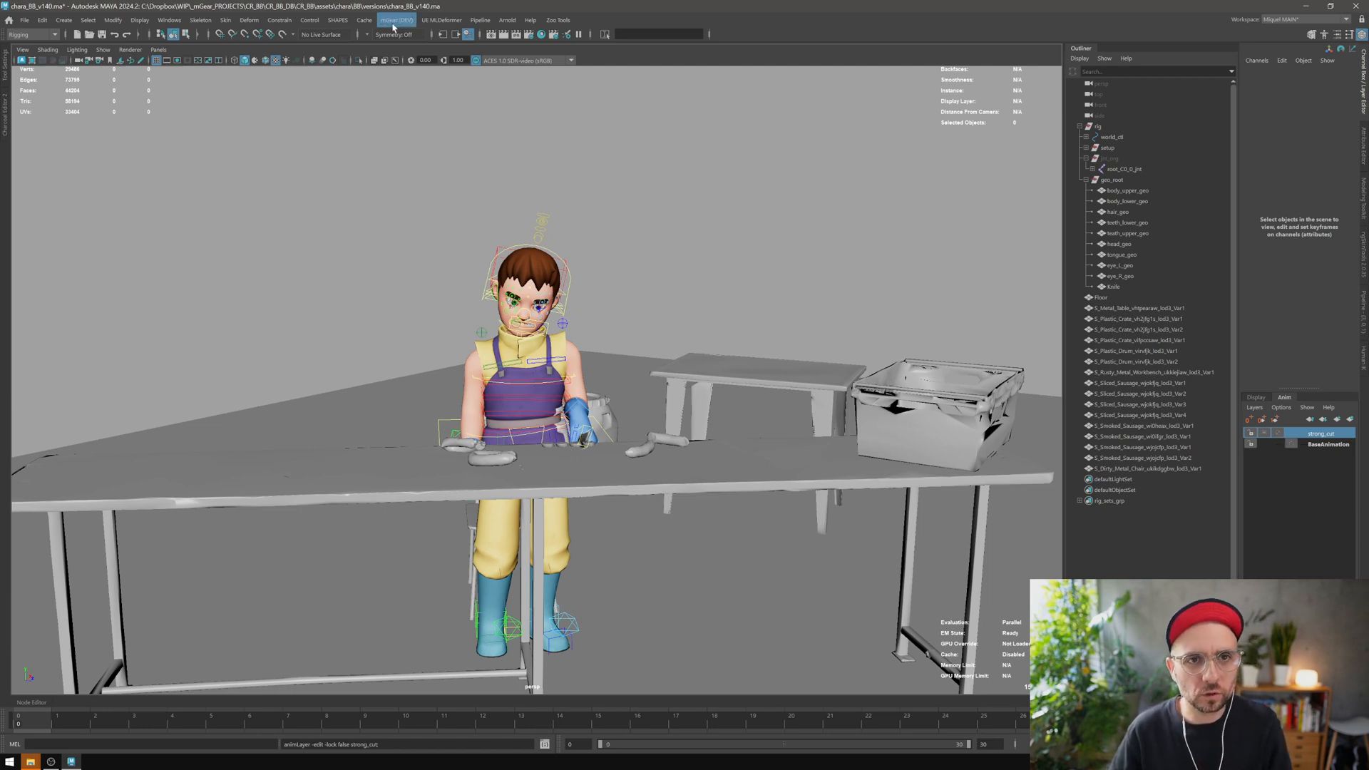
{"action": "left_click", "coordinate": [397, 20]}
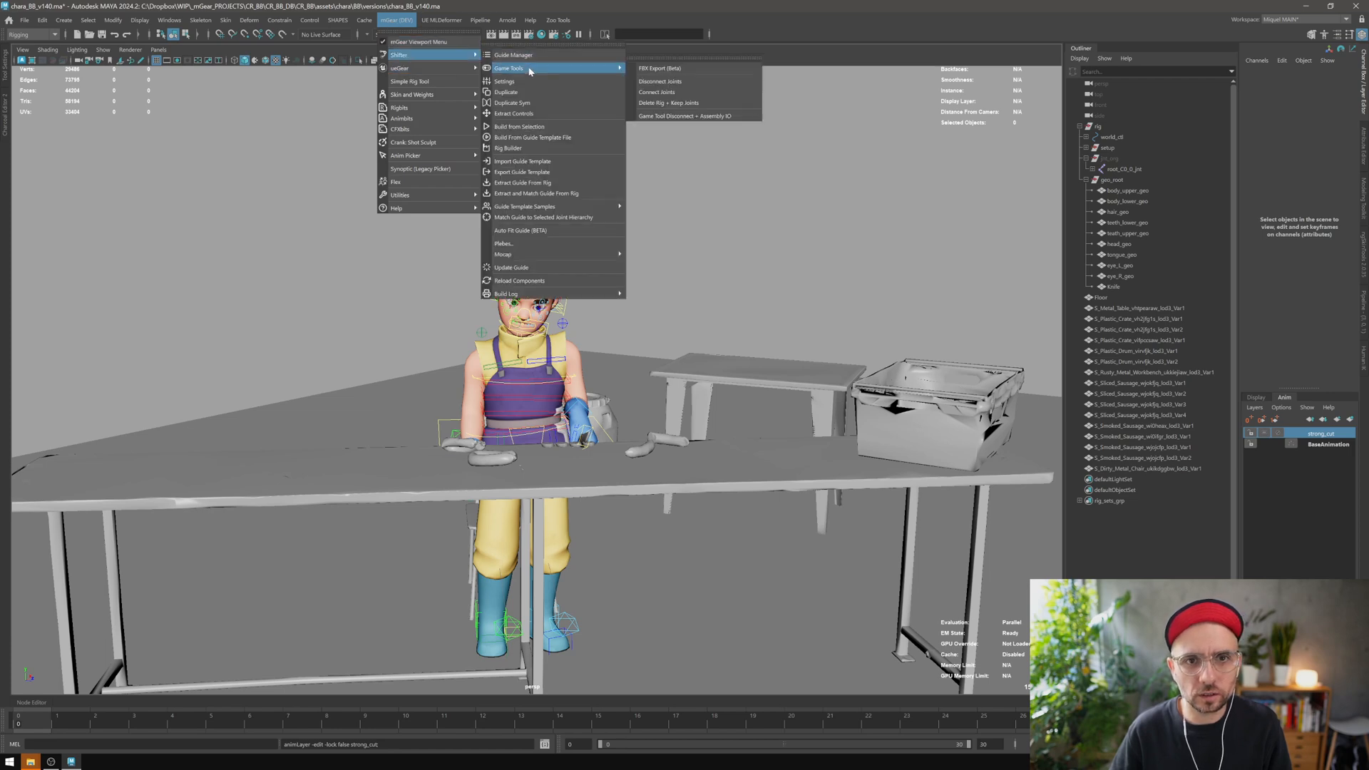
{"action": "left_click", "coordinate": [659, 69]}
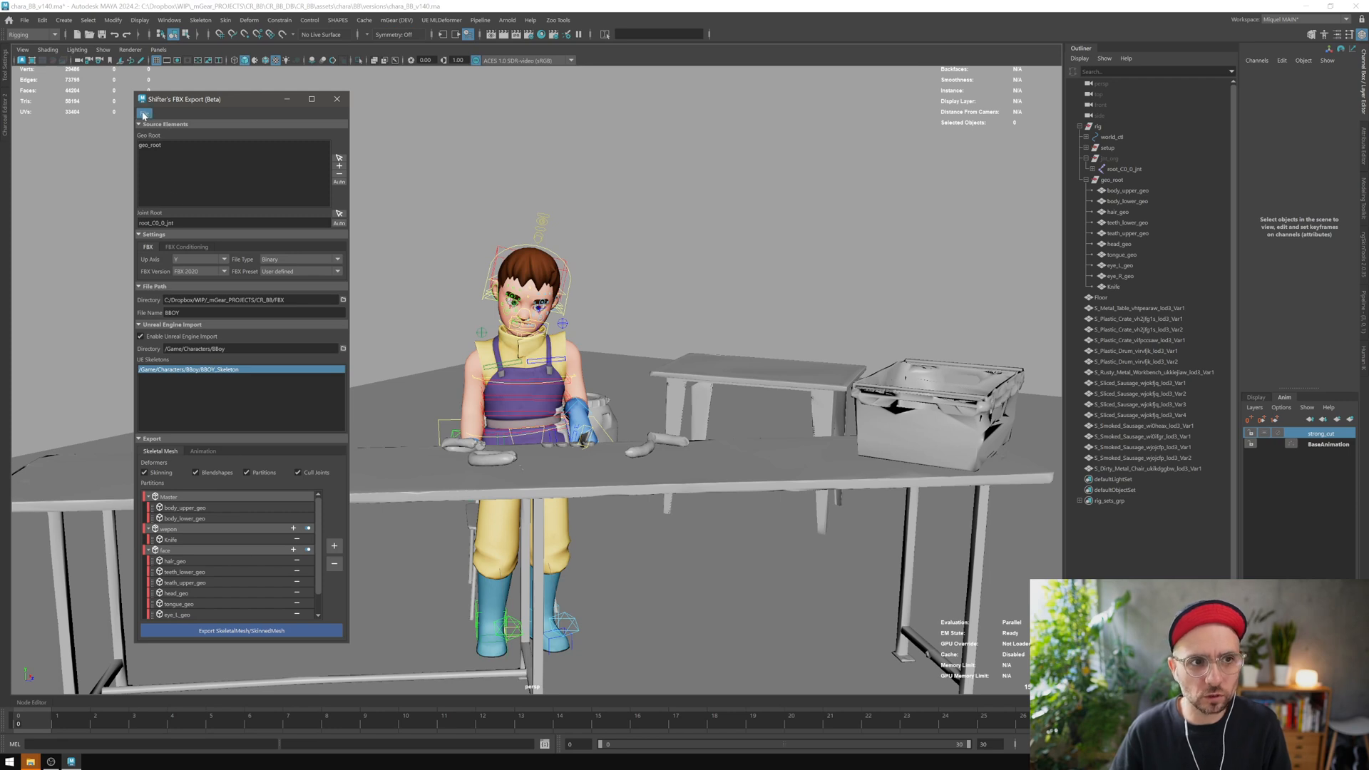
{"action": "left_click", "coordinate": [144, 113]}
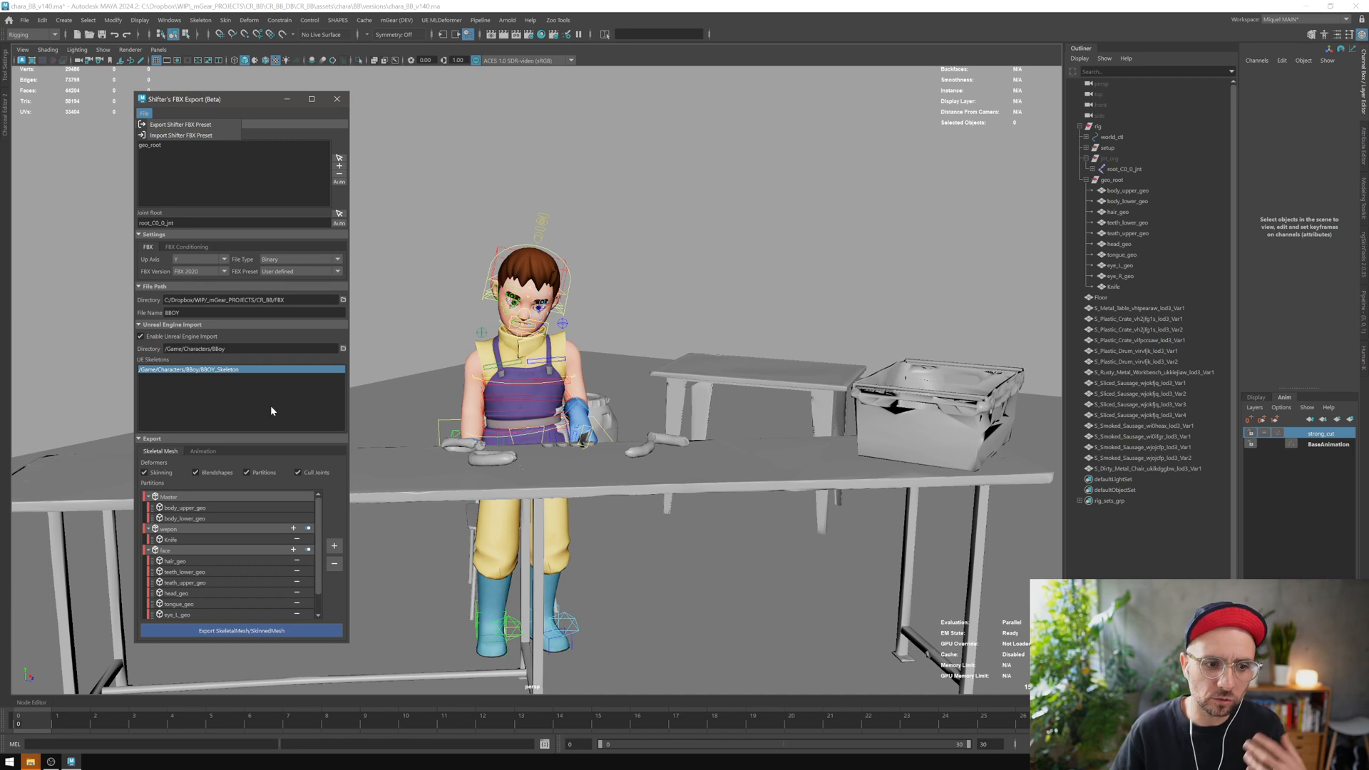
{"action": "mouse_move", "coordinate": [257, 357]}
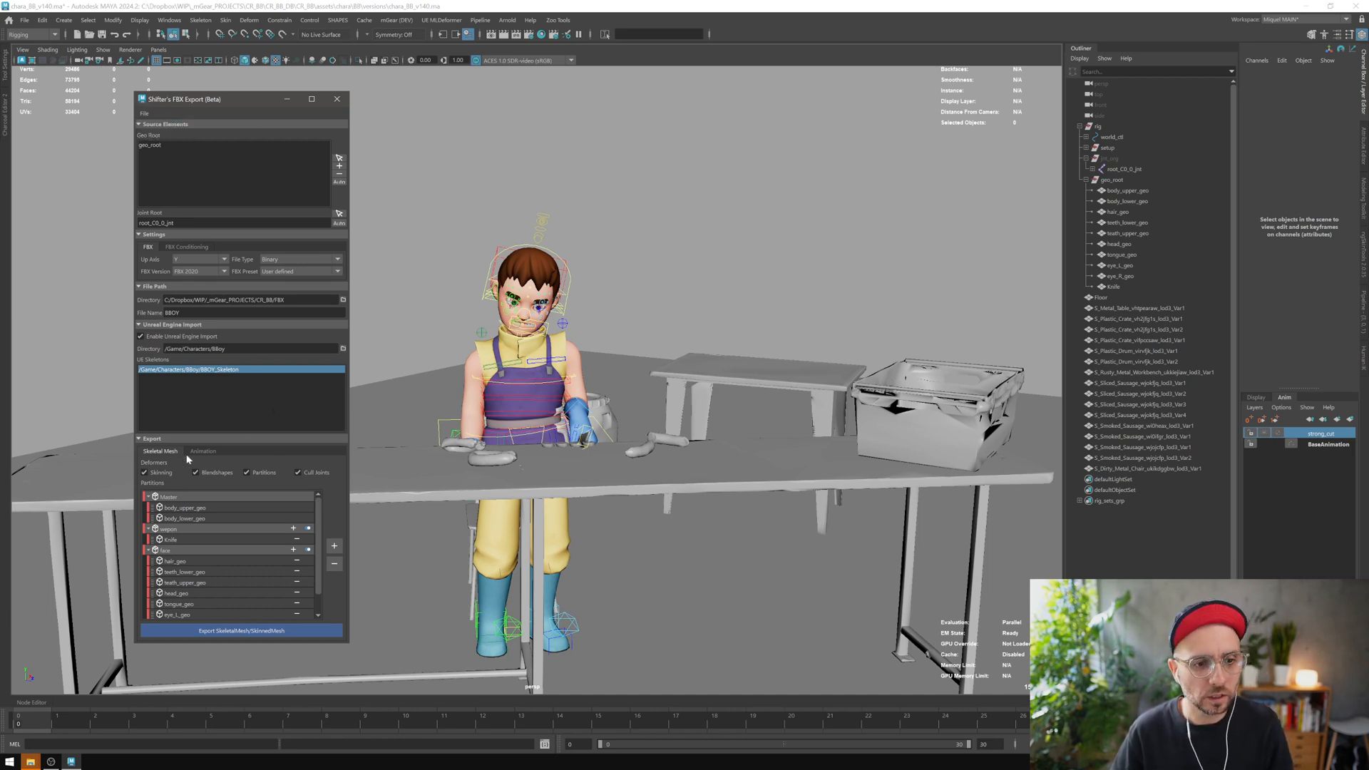
{"action": "left_click", "coordinate": [203, 450]}
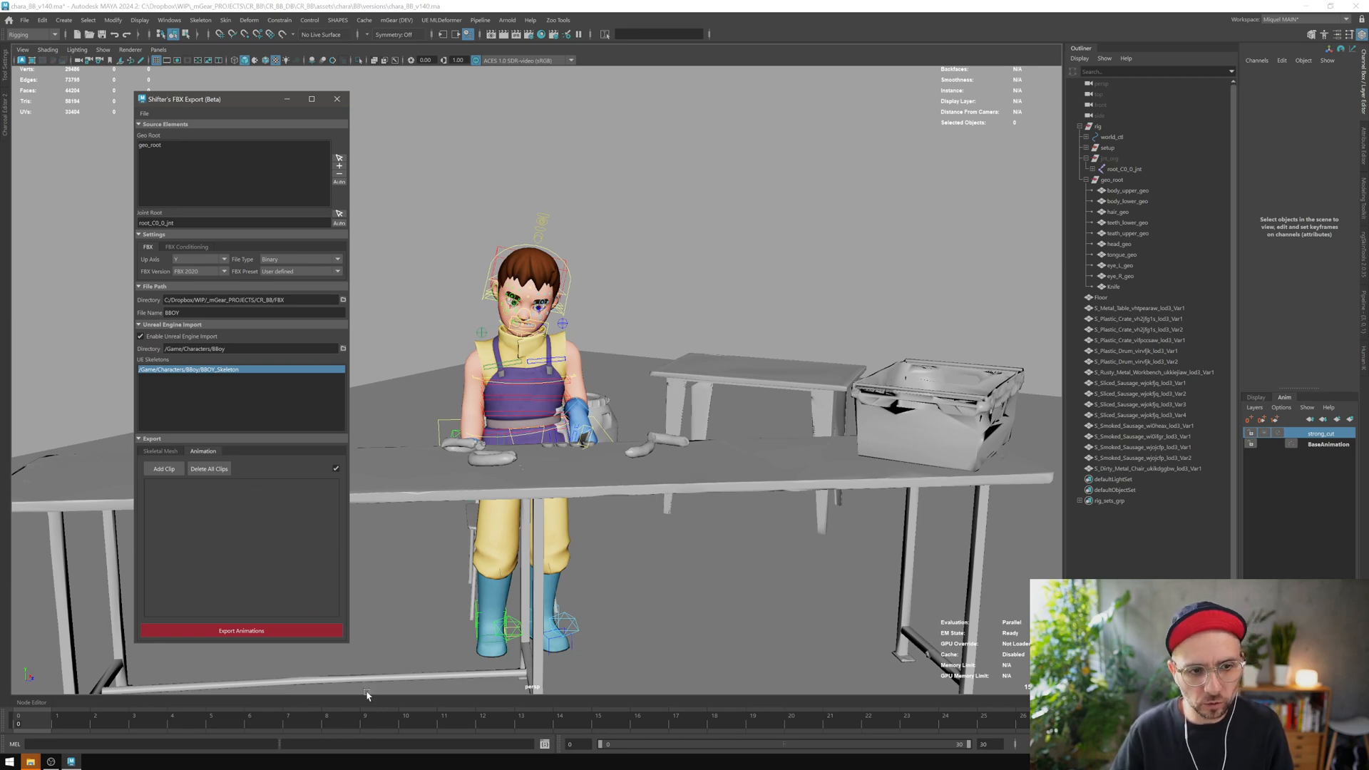
Step: Add an animation clip renamed weak_cut and open its animation layer dropdown
{"action": "left_click", "coordinate": [163, 469]}
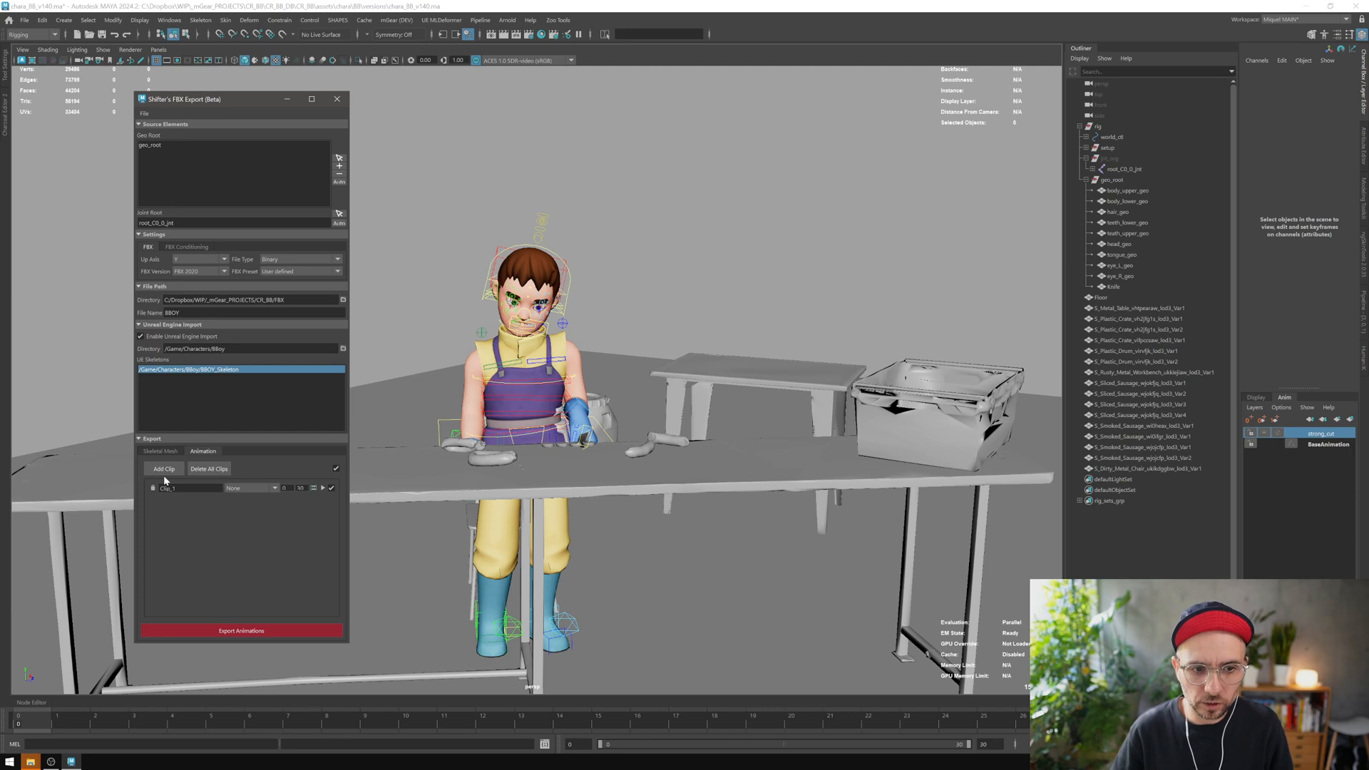
{"action": "double_click", "coordinate": [172, 488]}
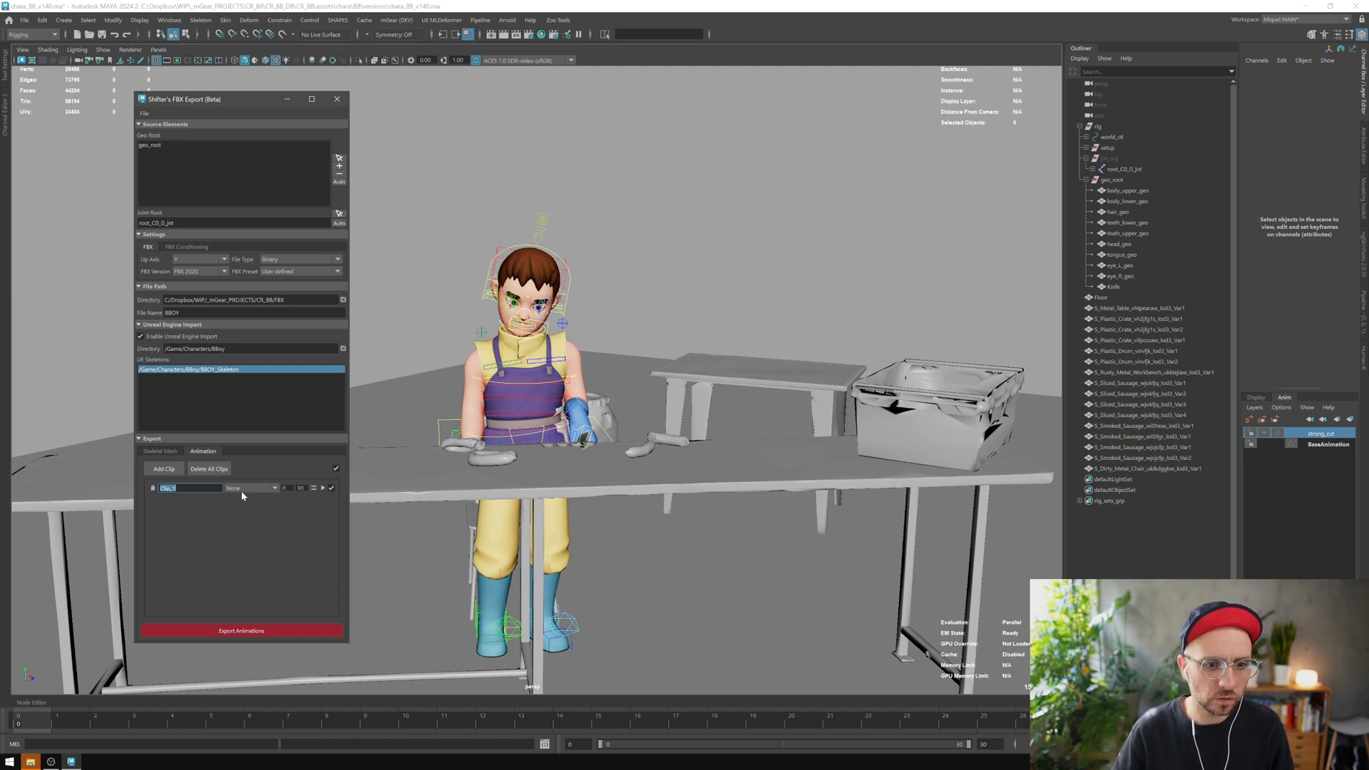
{"action": "mouse_move", "coordinate": [229, 504]}
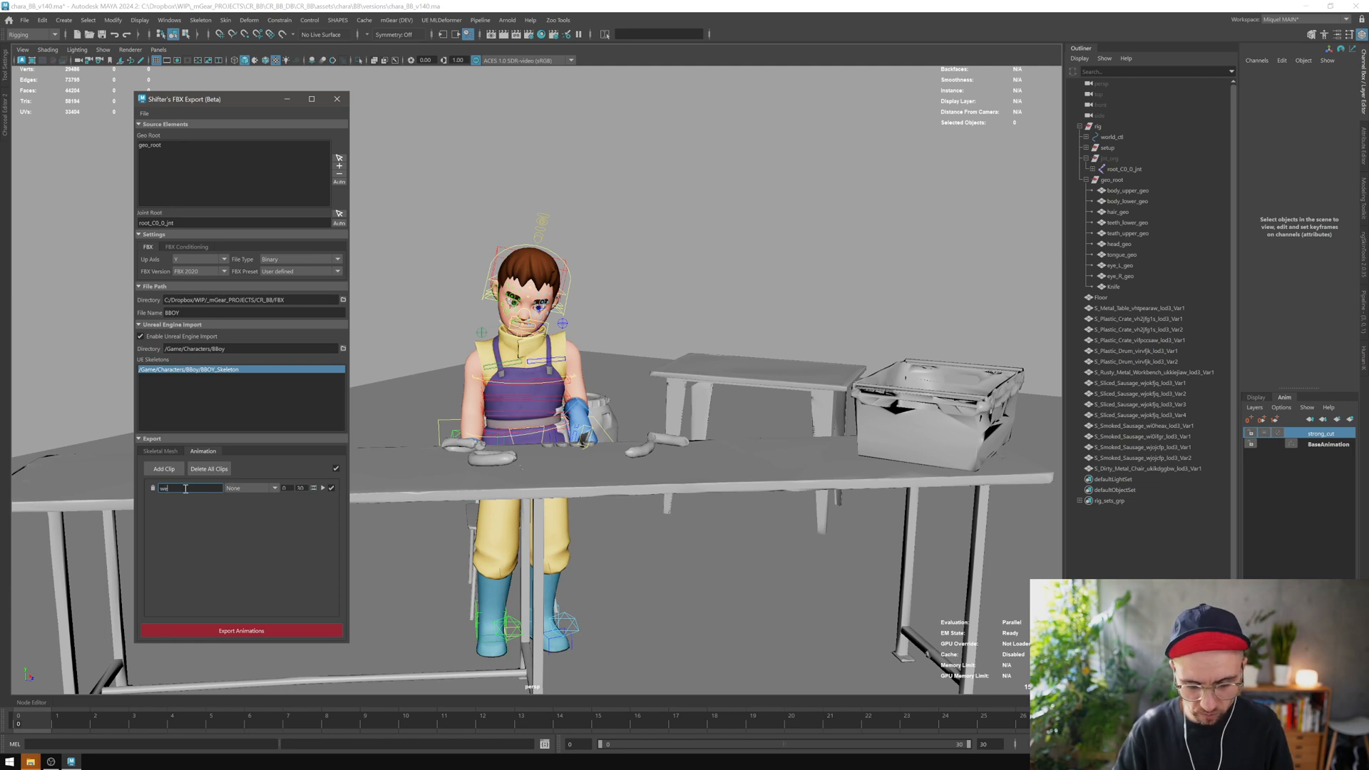
{"action": "type", "text": "weak_cut"}
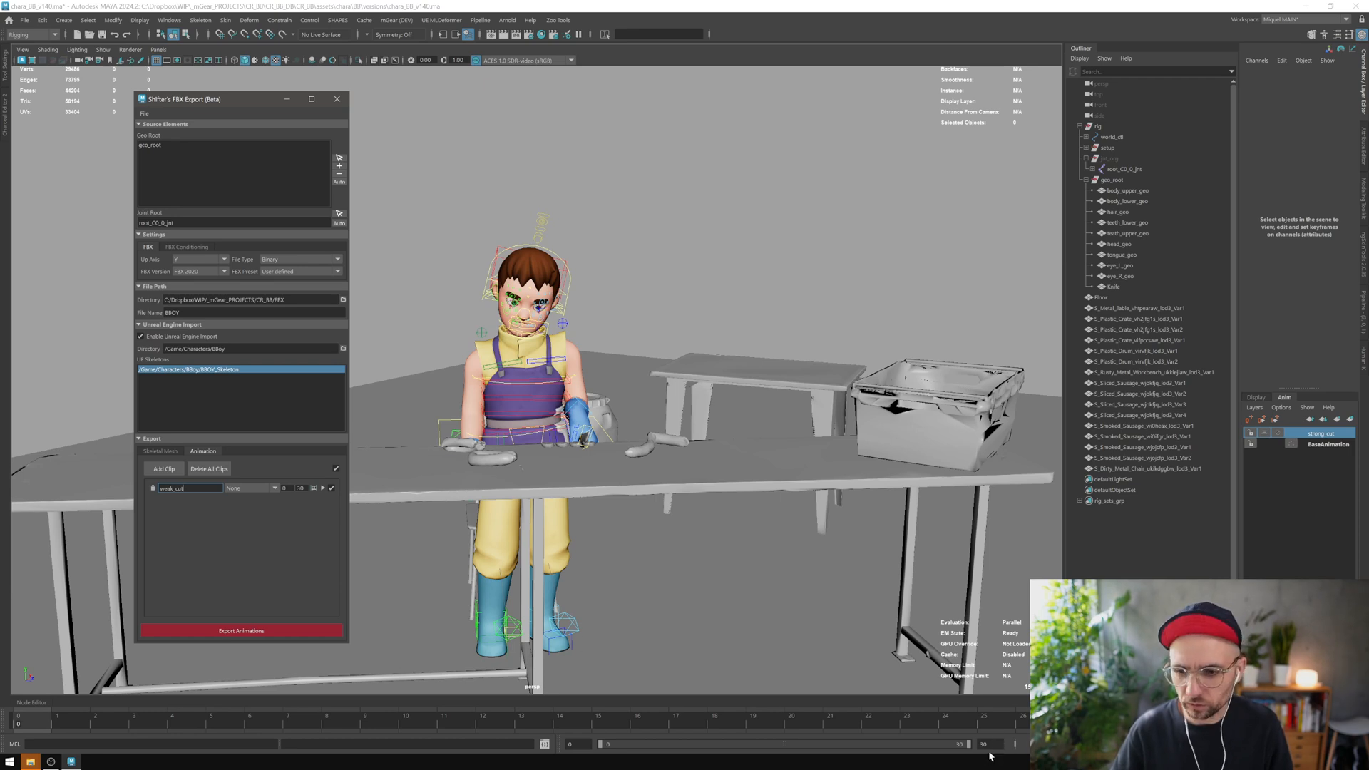
{"action": "mouse_move", "coordinate": [310, 520]}
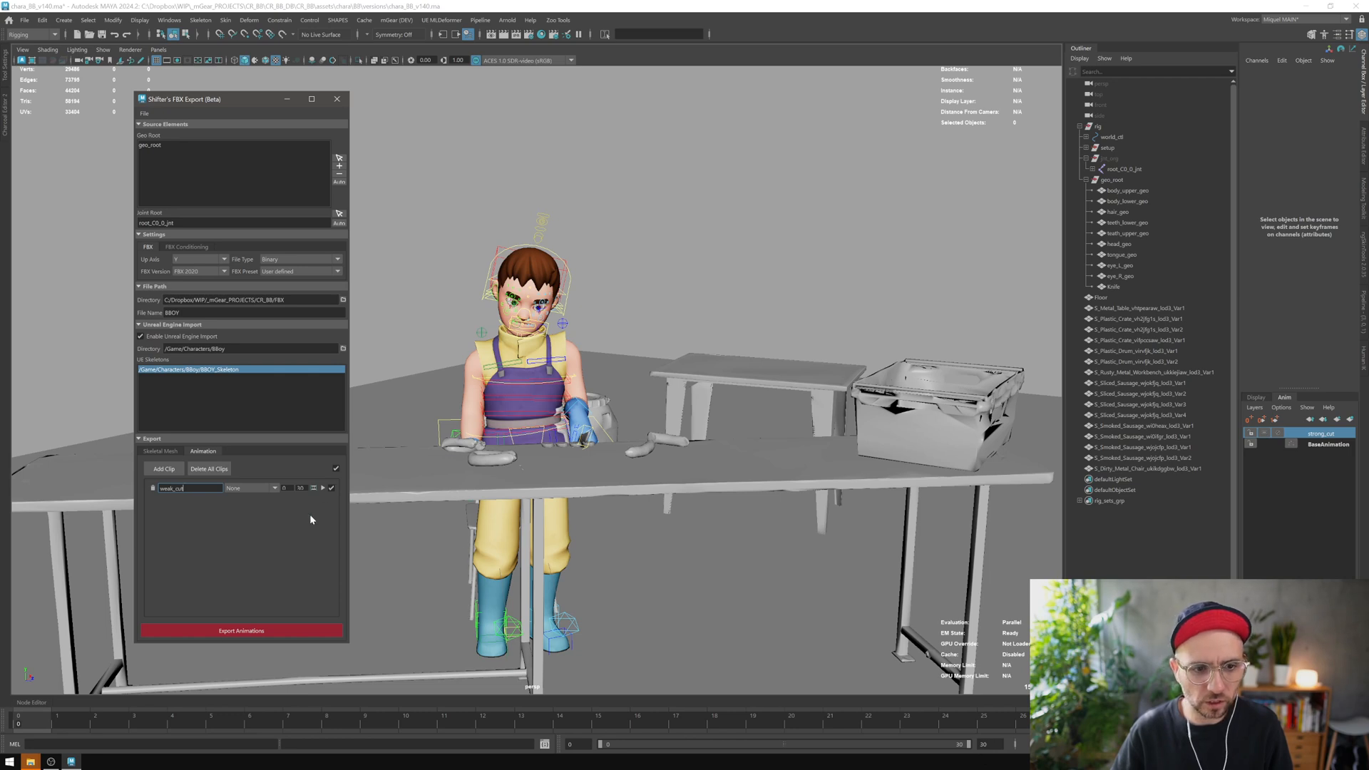
{"action": "mouse_move", "coordinate": [316, 495]}
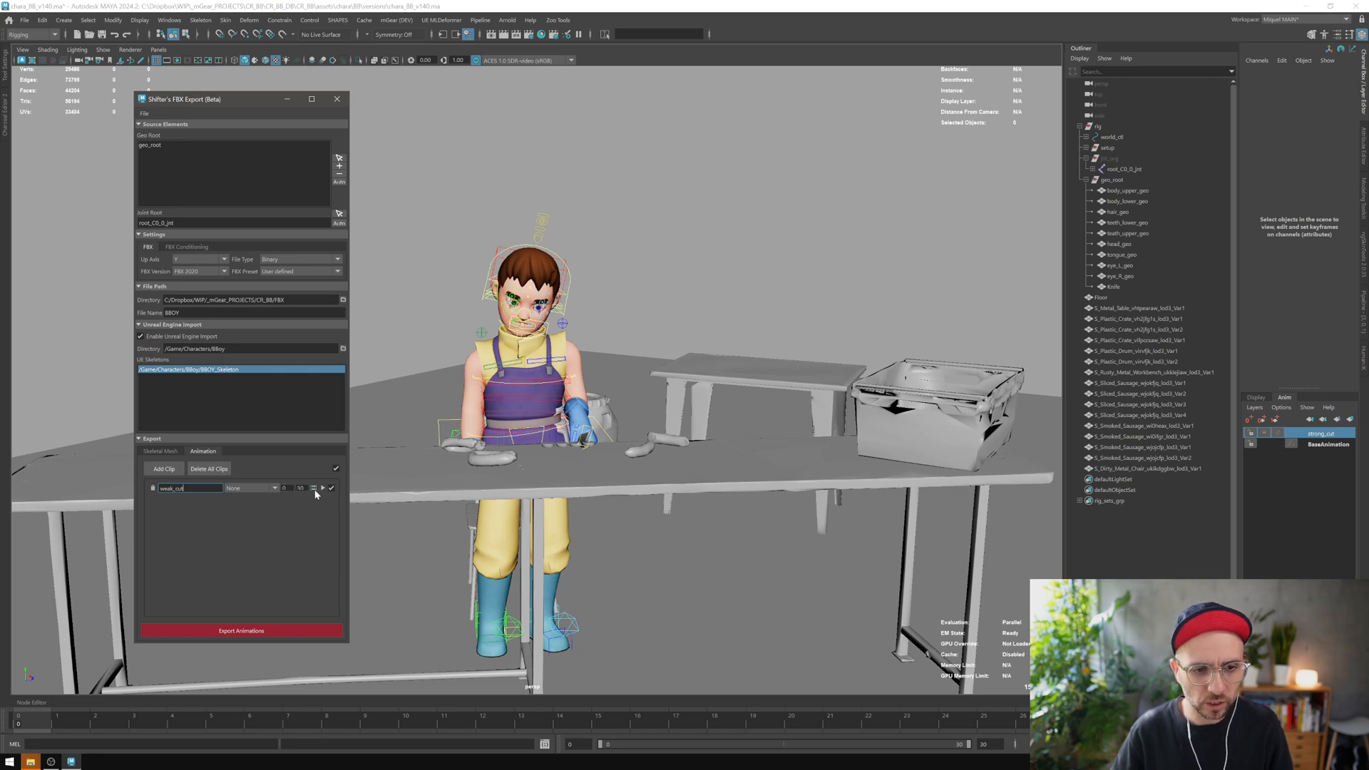
{"action": "mouse_move", "coordinate": [152, 662]}
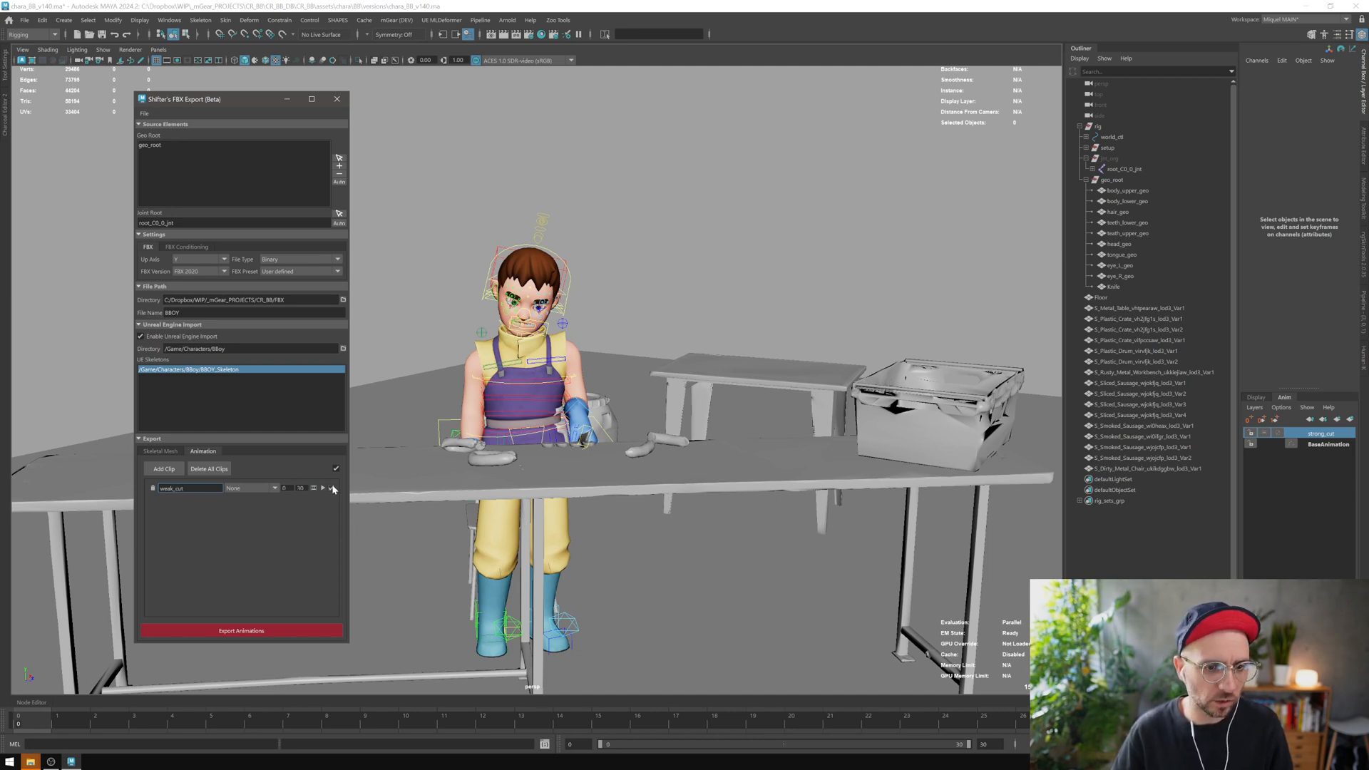
{"action": "left_click", "coordinate": [268, 488]}
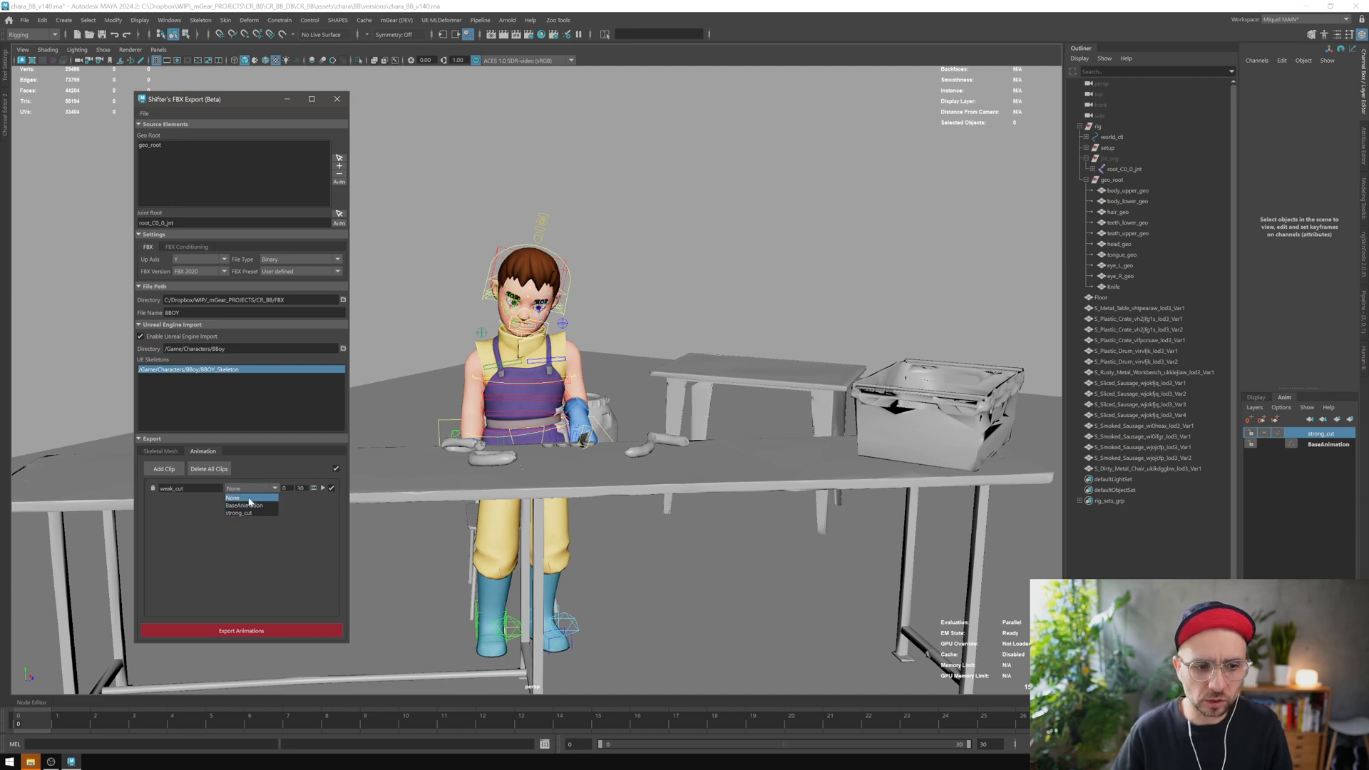
Step: Put weak_cut on BaseAnimation, add a strong_cut clip on the strong_cut layer, and start exporting
{"action": "left_click", "coordinate": [247, 505]}
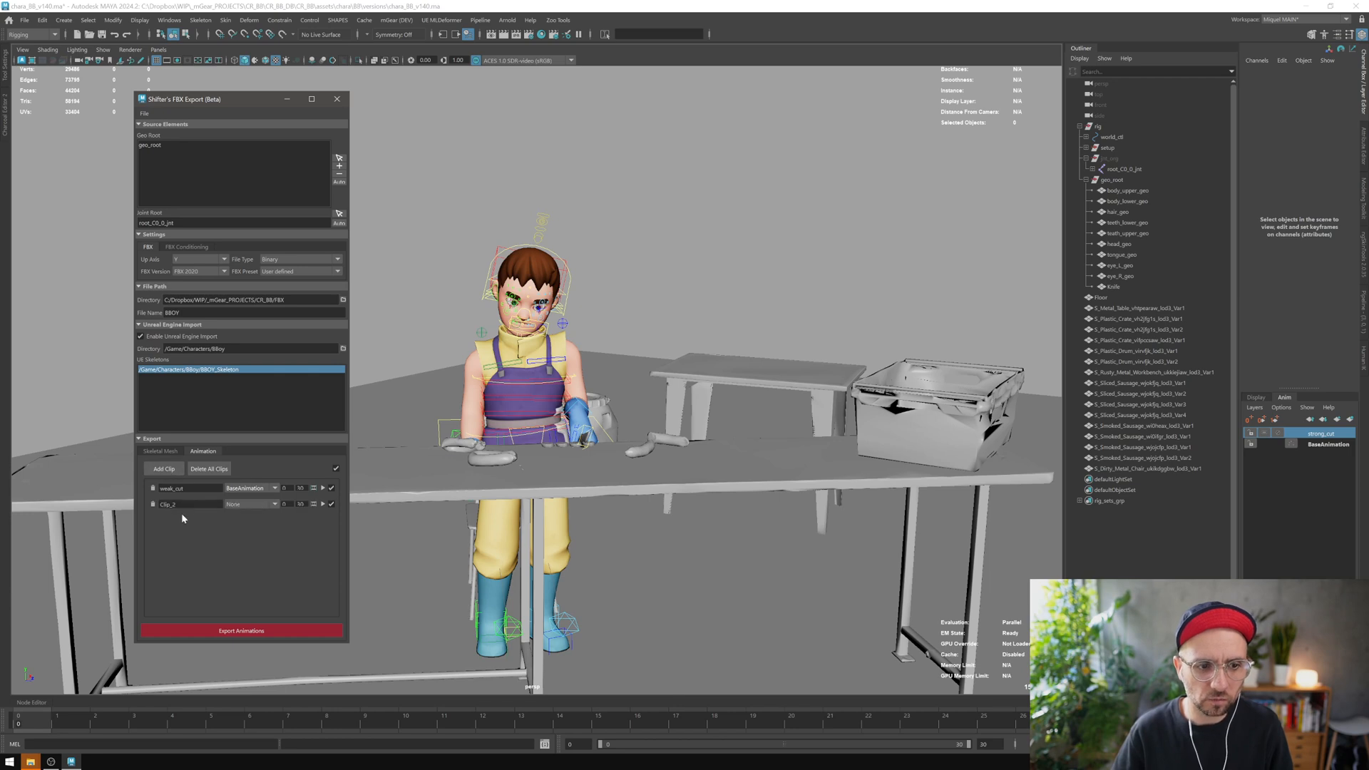
{"action": "double_click", "coordinate": [175, 504]}
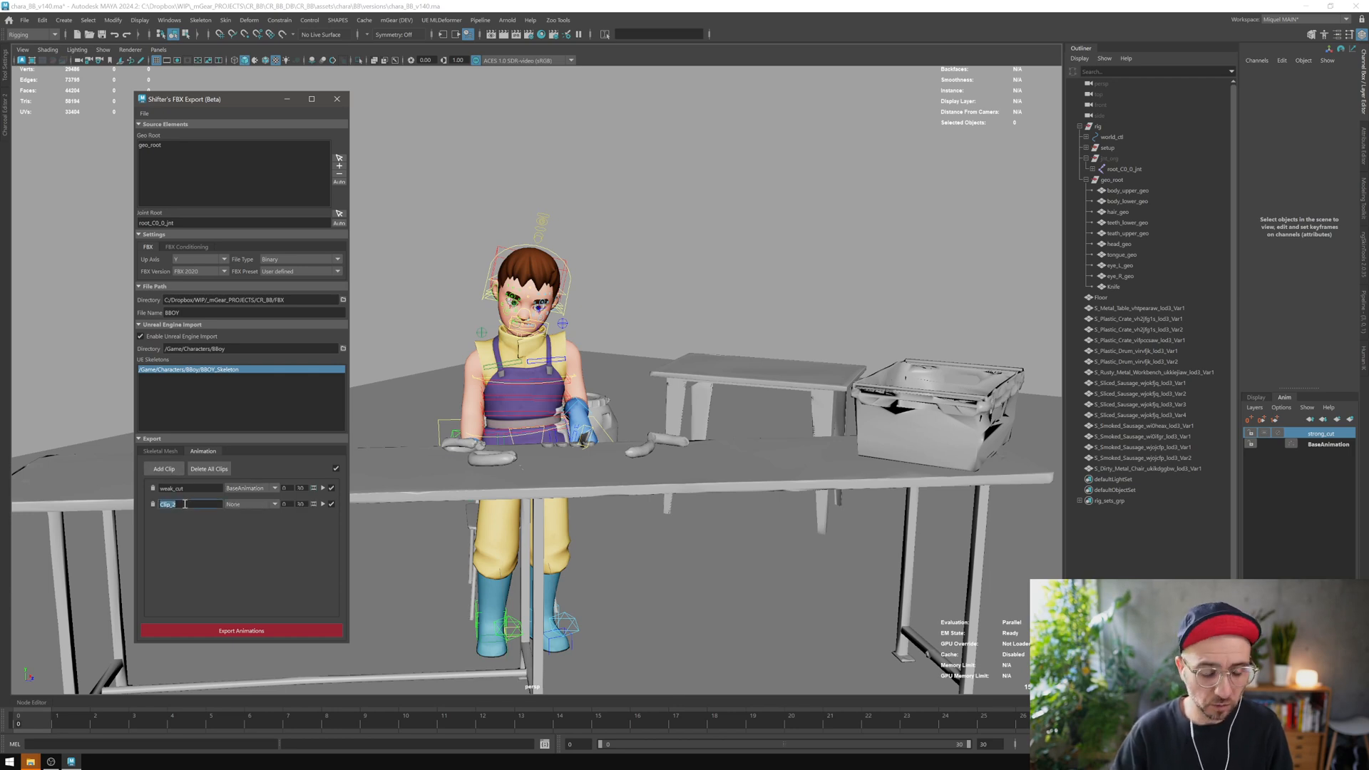
{"action": "type", "text": "strong_cut"}
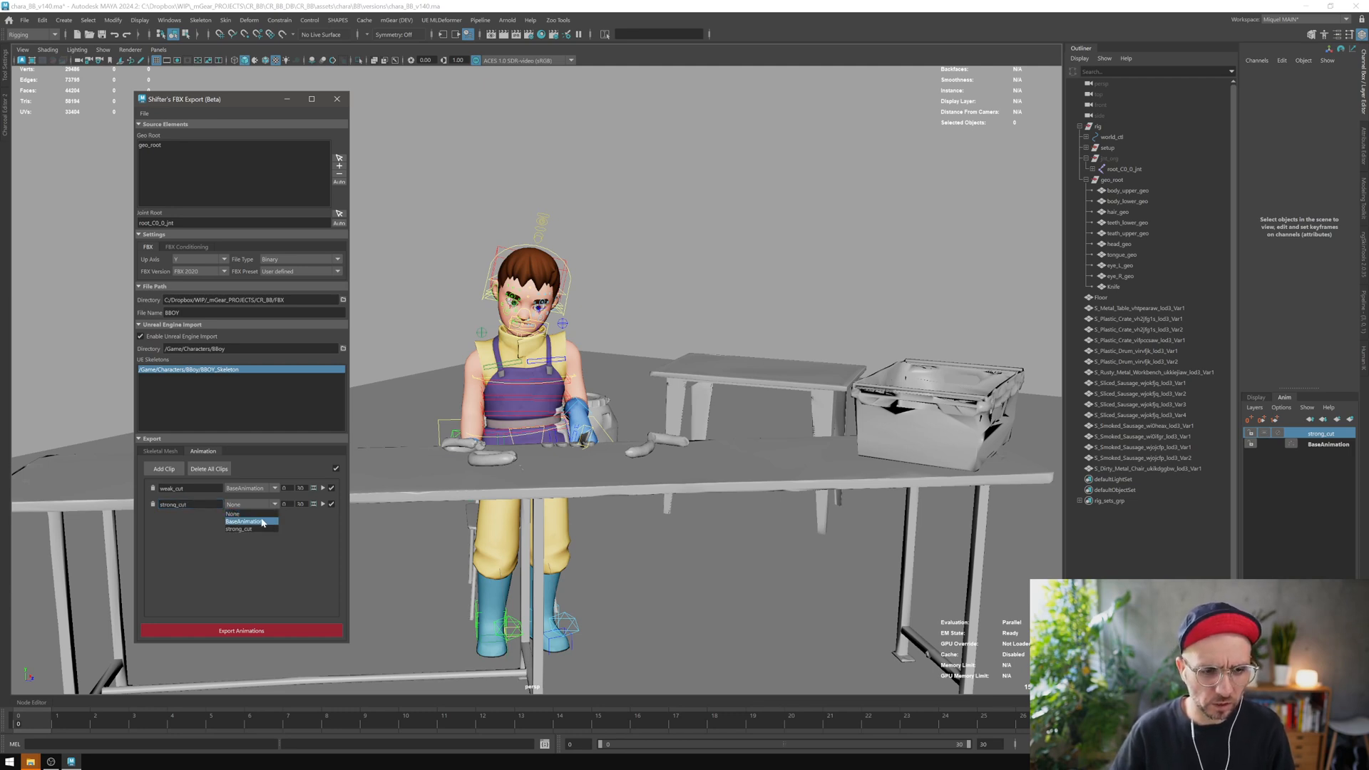
{"action": "left_click", "coordinate": [237, 529]}
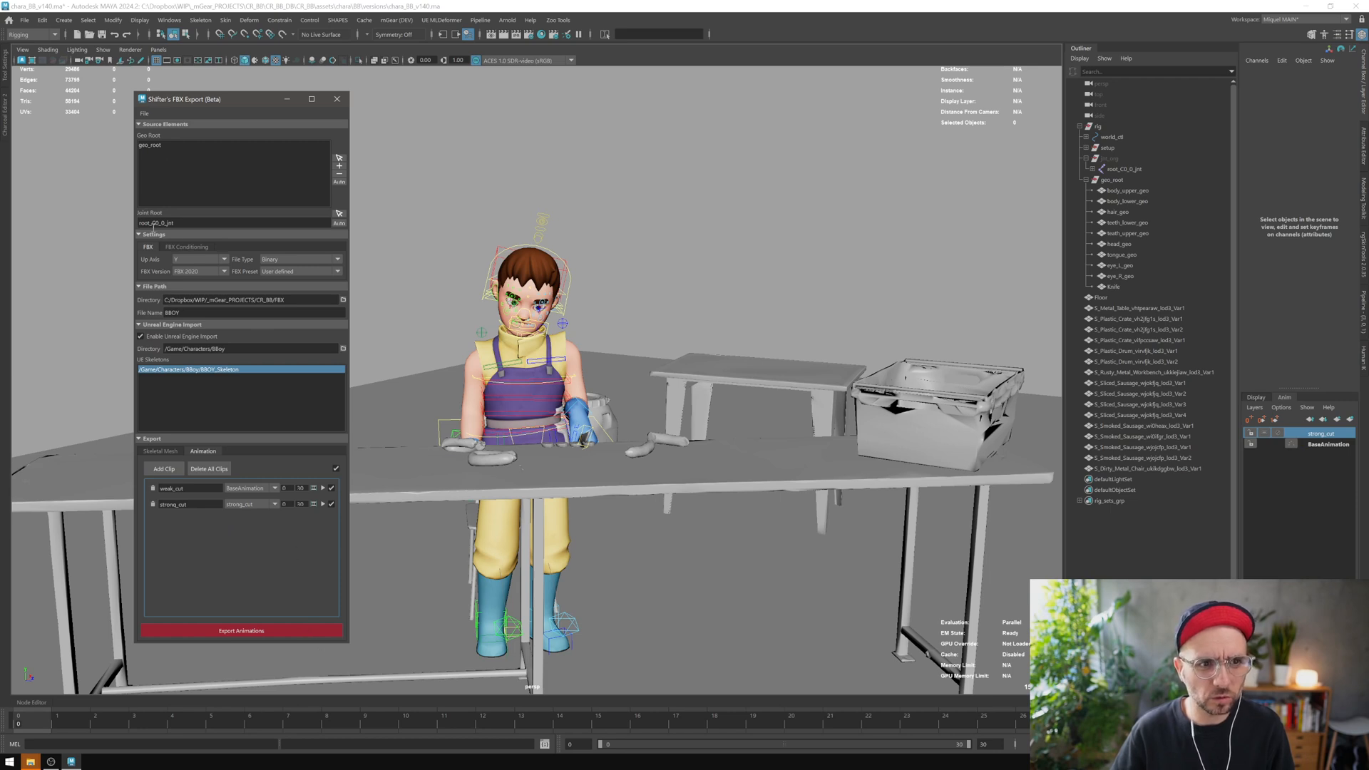
{"action": "mouse_move", "coordinate": [236, 495]}
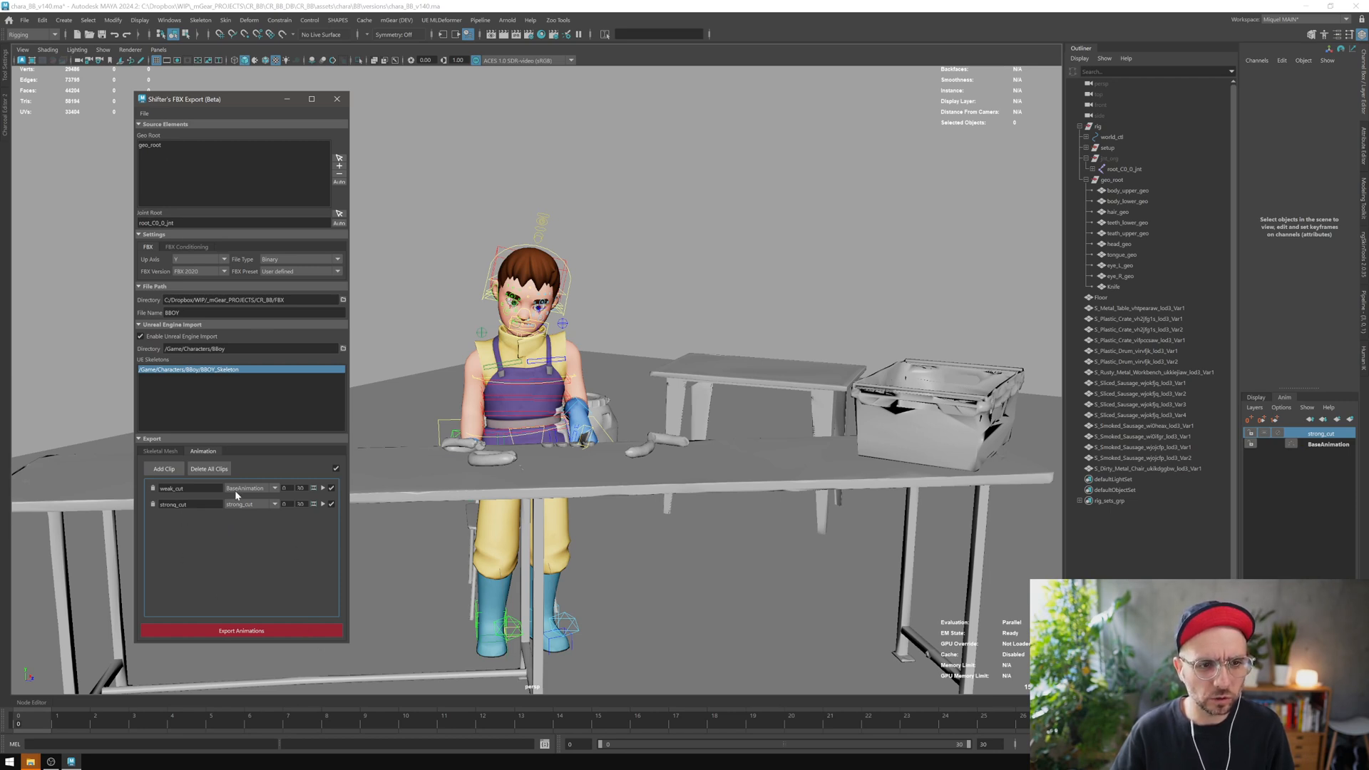
{"action": "mouse_move", "coordinate": [175, 343]}
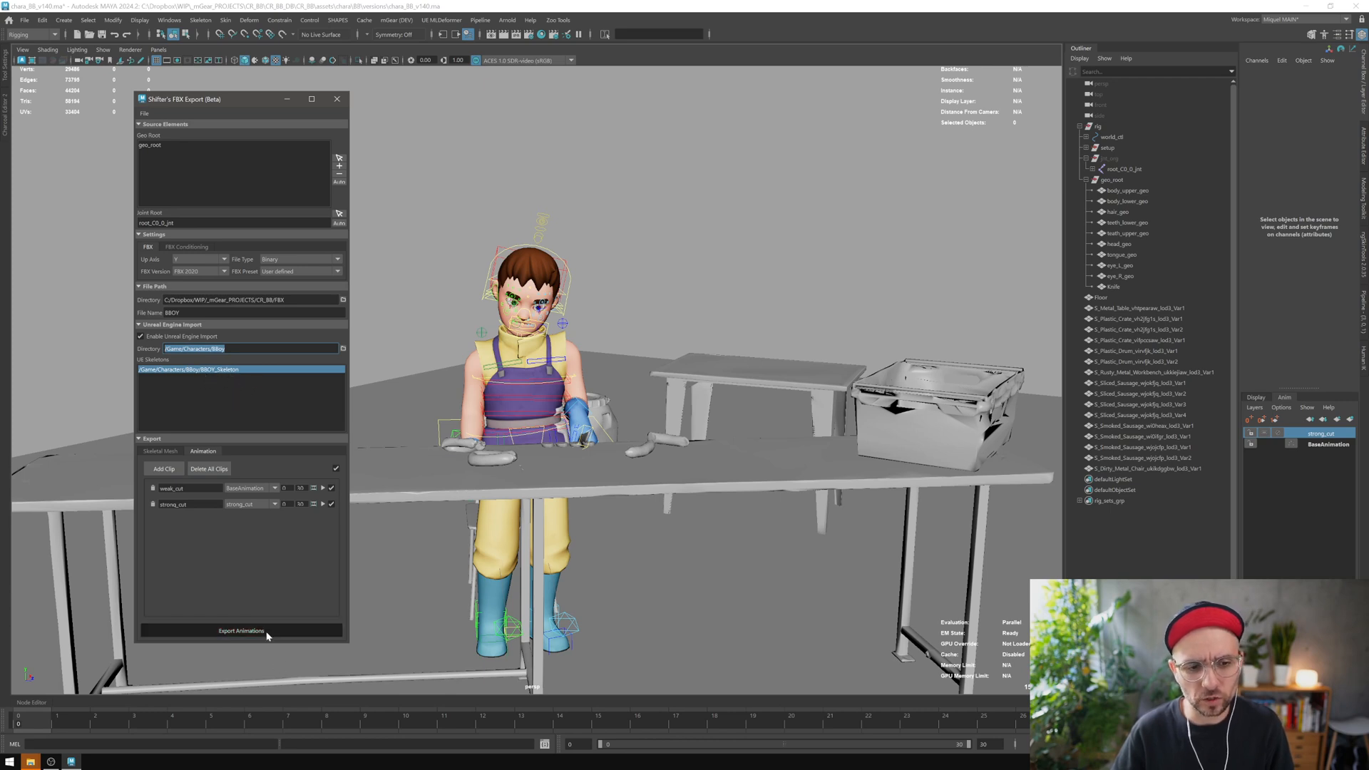
{"action": "left_click", "coordinate": [240, 630]}
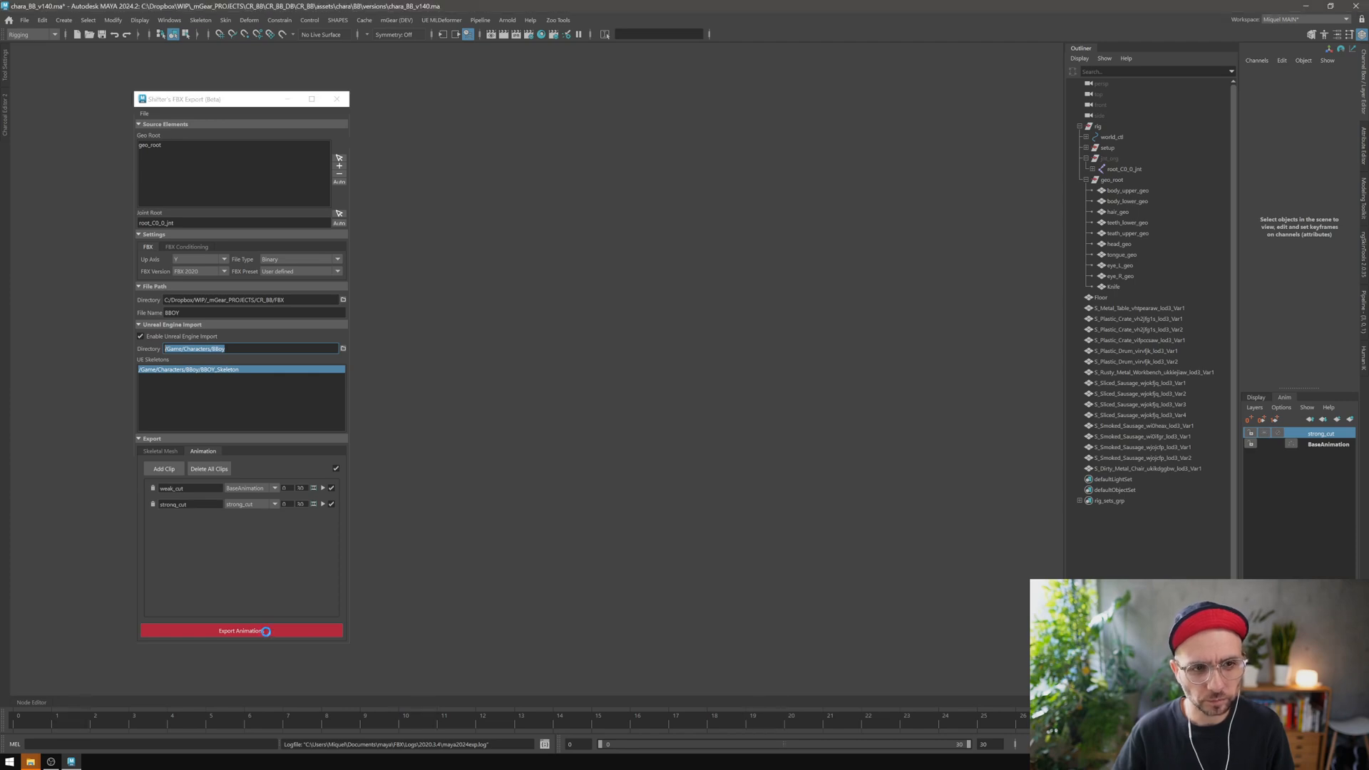
Step: Run Export Animations for weak_cut and strong_cut and wait while it processes
{"action": "left_click", "coordinate": [242, 630]}
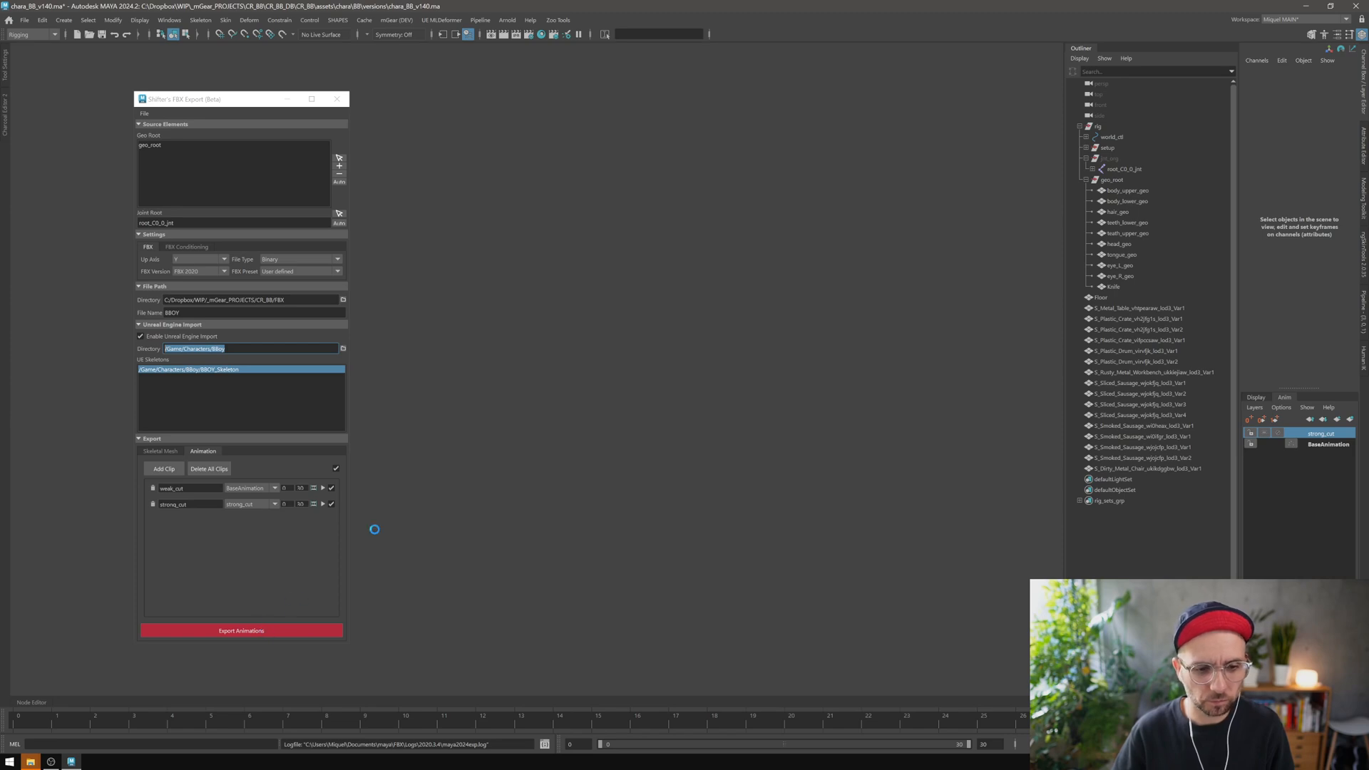
{"action": "mouse_move", "coordinate": [394, 504]}
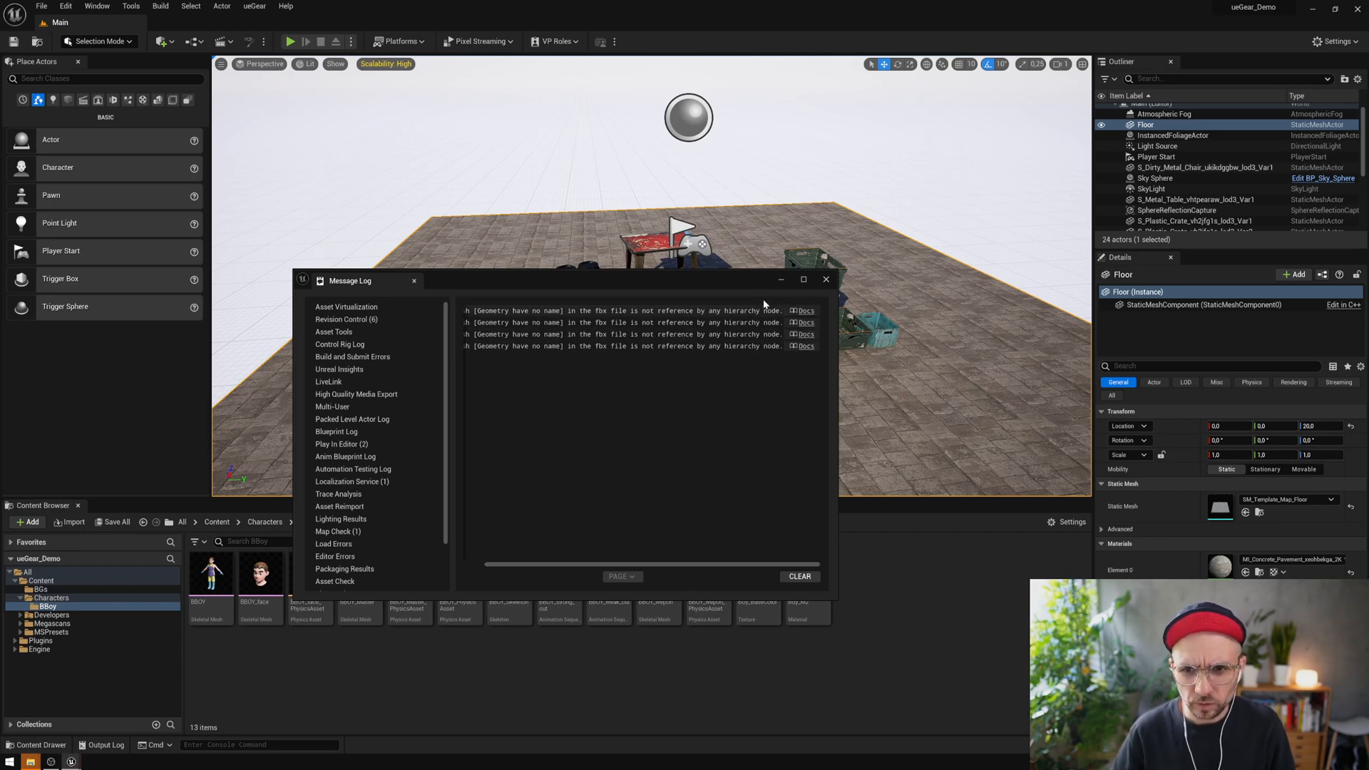
Step: Close Unreal's Message Log and select the imported BBOY_strong_cut animation sequence
{"action": "left_click", "coordinate": [825, 280]}
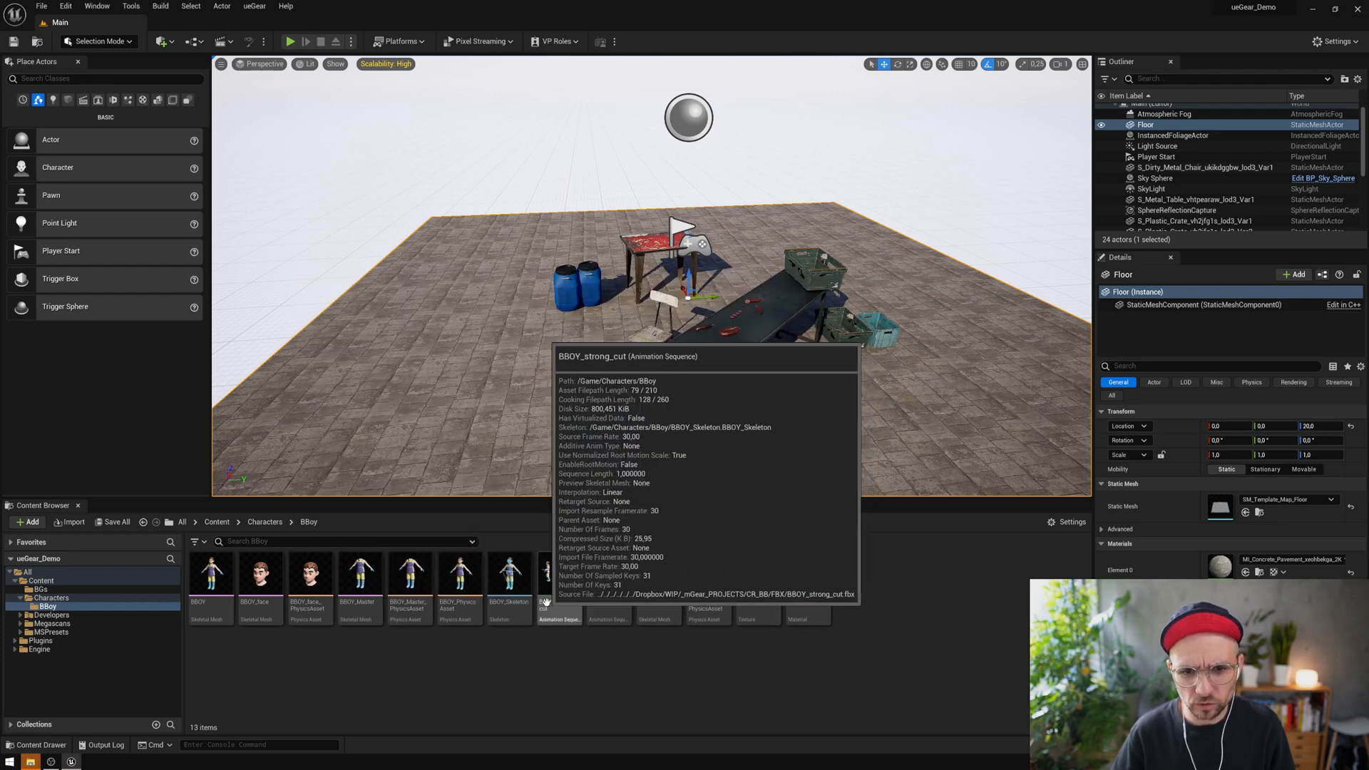
{"action": "left_click", "coordinate": [608, 572]}
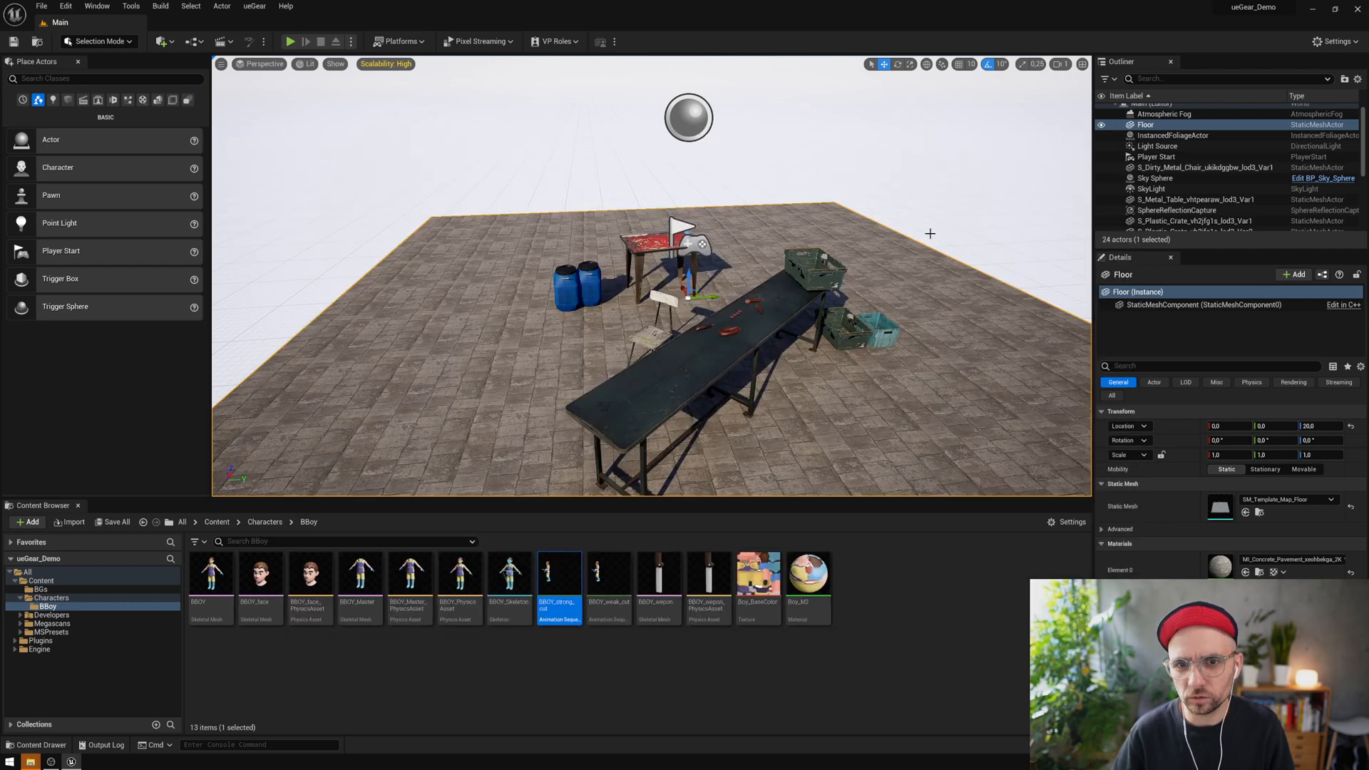
{"action": "mouse_move", "coordinate": [558, 572]}
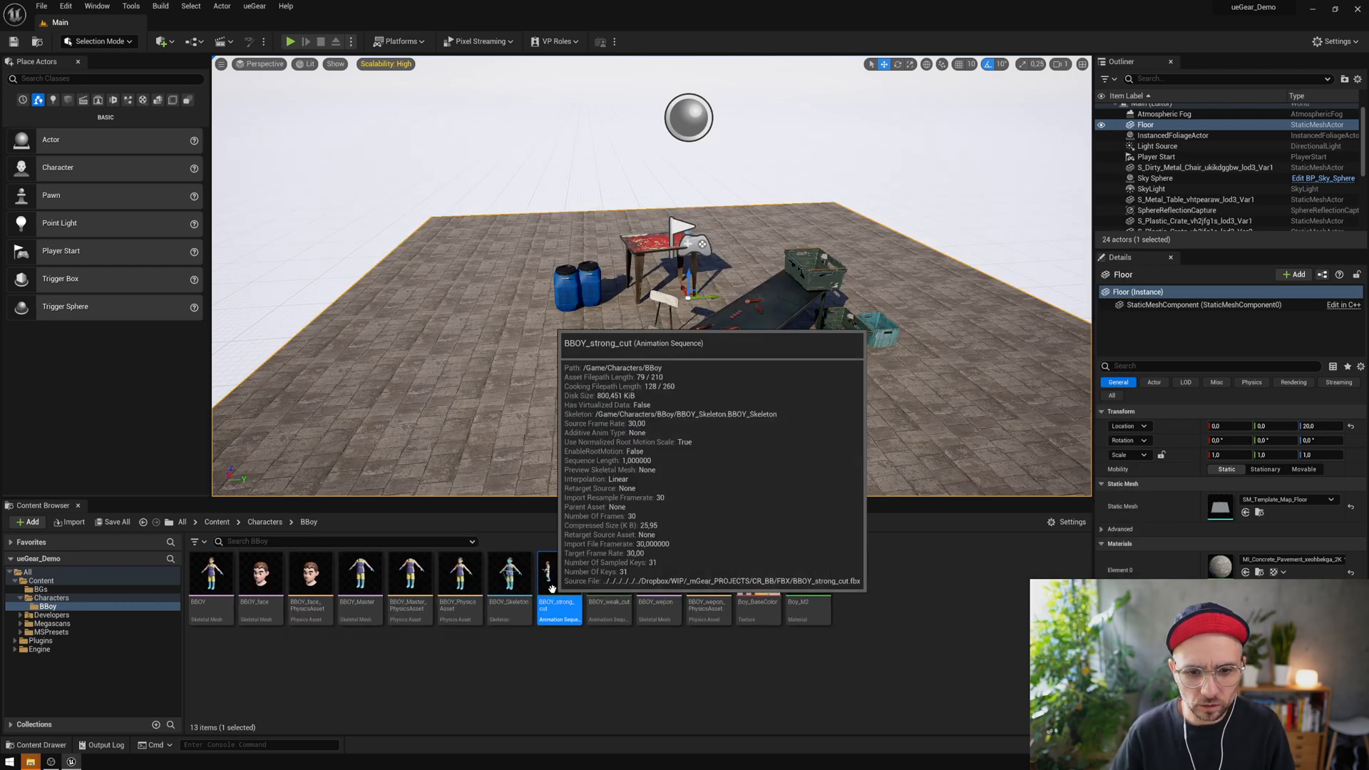